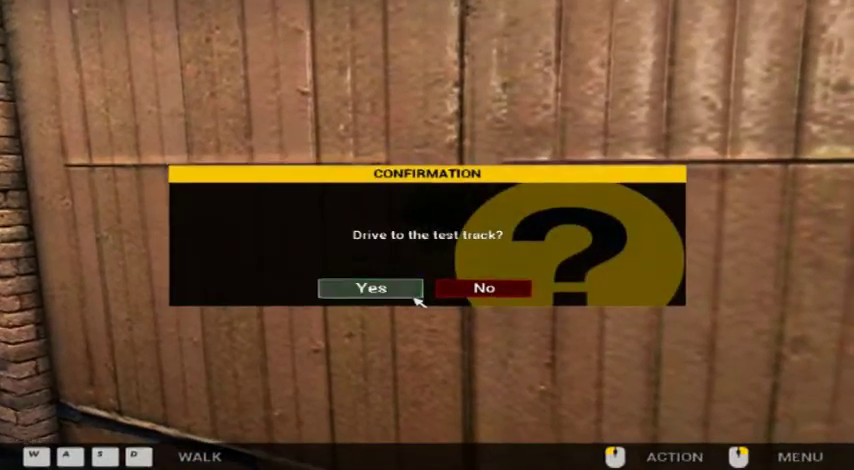
# Confirm driving the car out to the test track
pyautogui.click(372, 288)
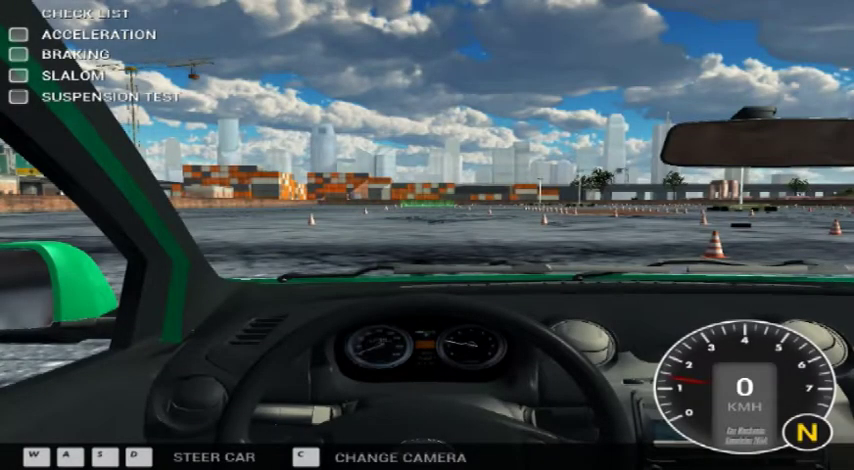
# Accelerate hard then brake until Acceleration and Braking are ticked, and drive on toward the slalom
pyautogui.press('w')
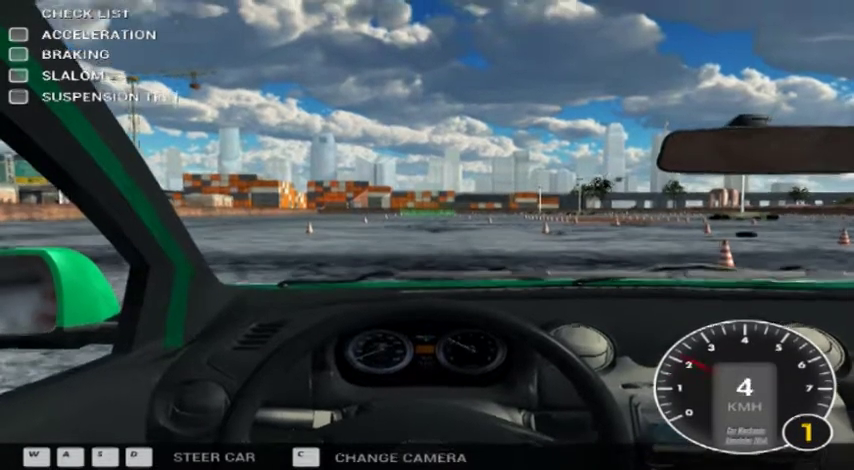
pyautogui.press('w')
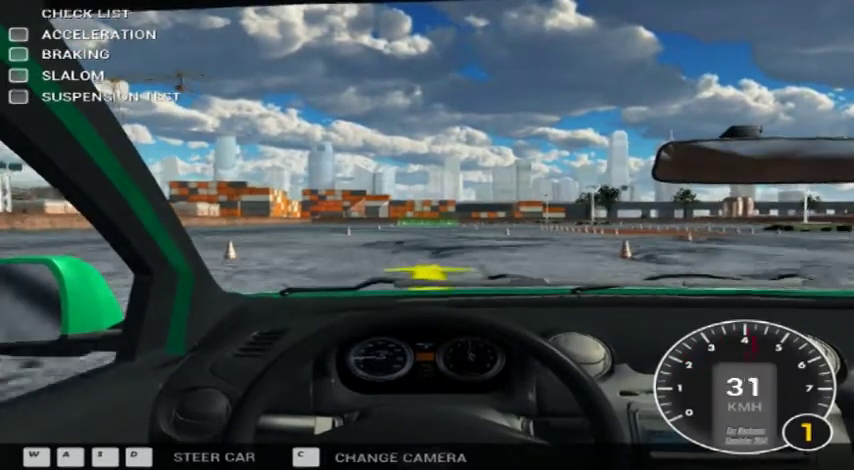
pyautogui.press('w')
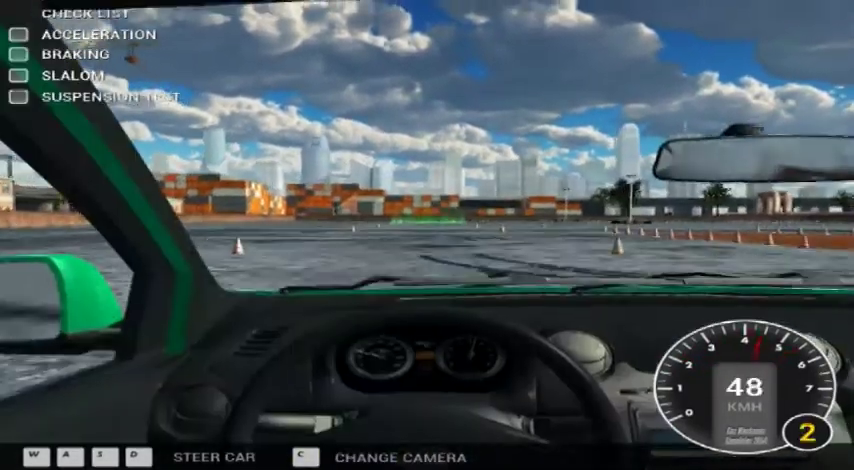
pyautogui.press('w')
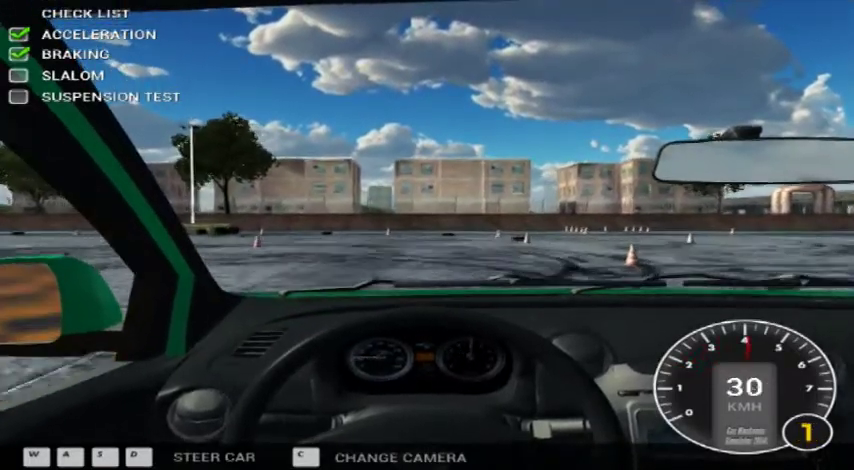
pyautogui.press('w')
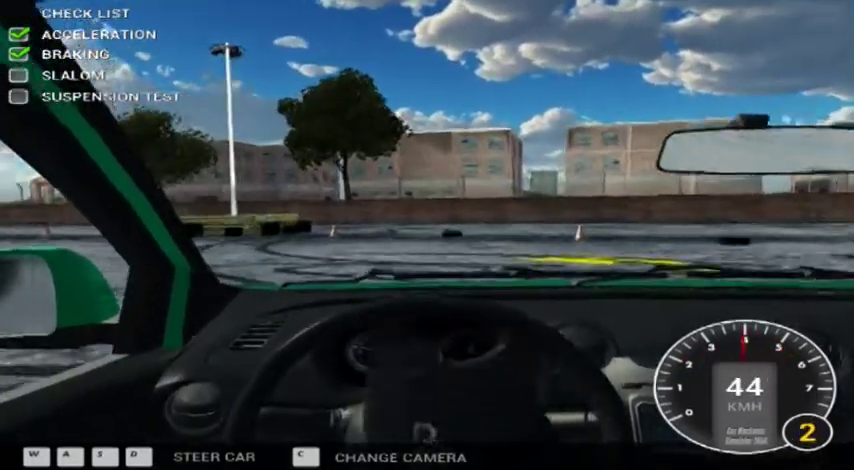
# Weave through the slalom cones until Slalom is ticked, then drive over the suspension test strip
pyautogui.press('w')
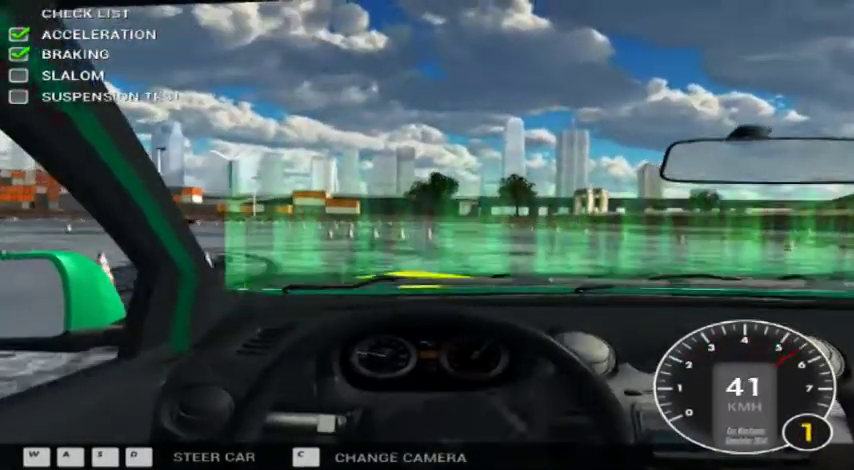
pyautogui.press('w')
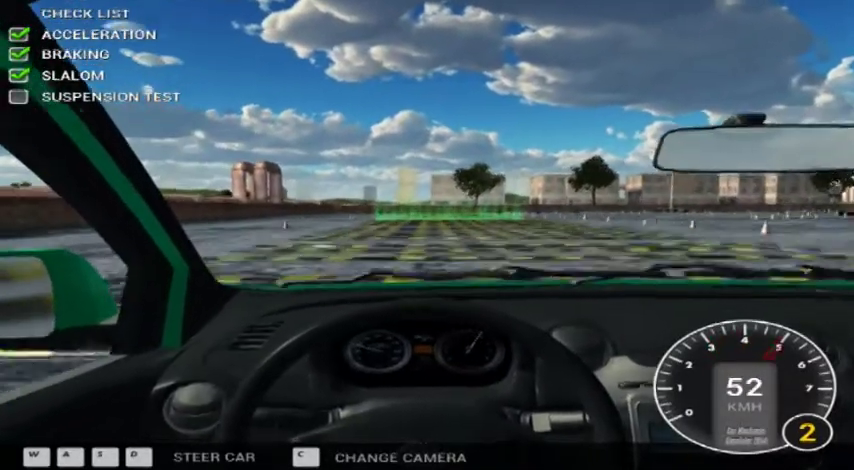
pyautogui.press('w')
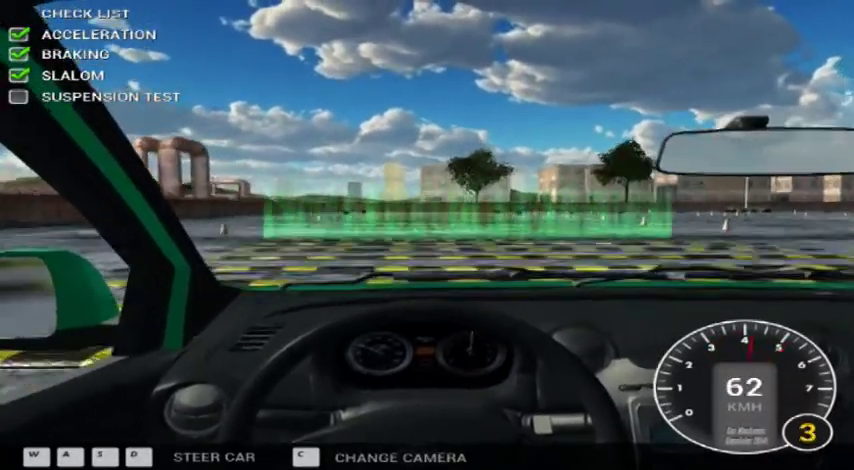
pyautogui.press('w')
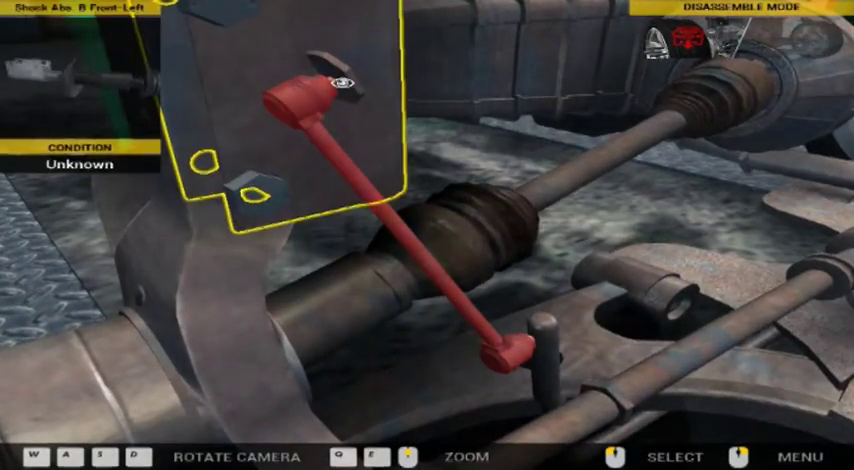
pyautogui.click(344, 88)
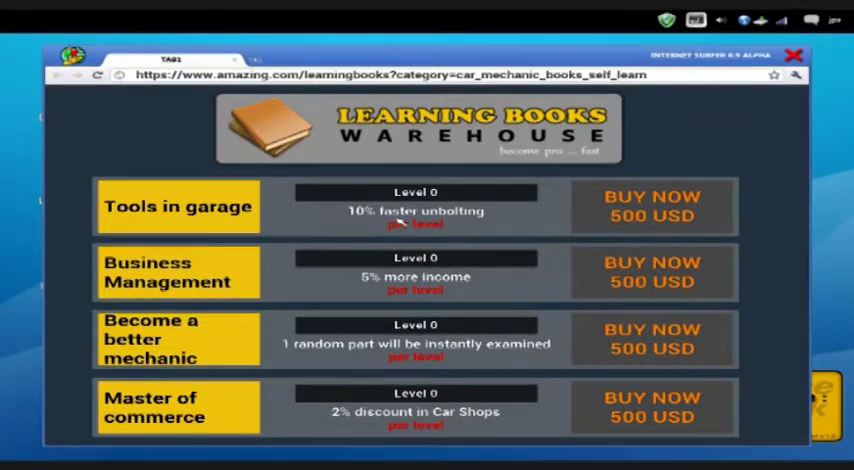
pyautogui.moveTo(540, 216)
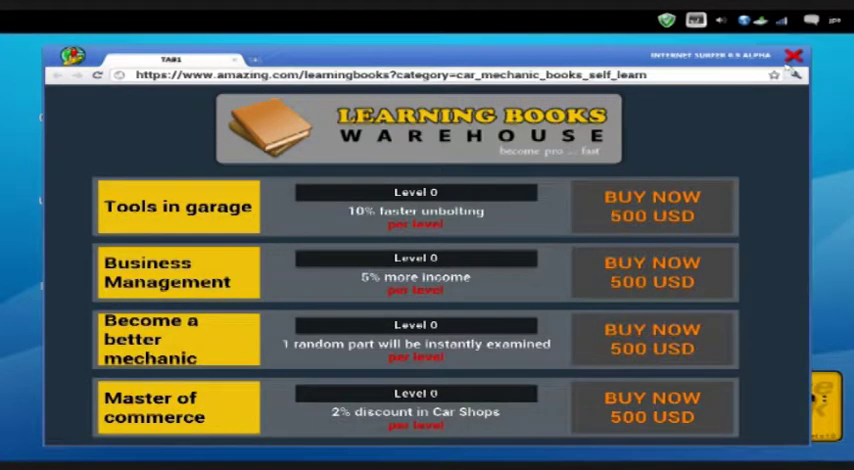
# Close the Learning Books Warehouse page, returning to the computer desktop
pyautogui.click(794, 56)
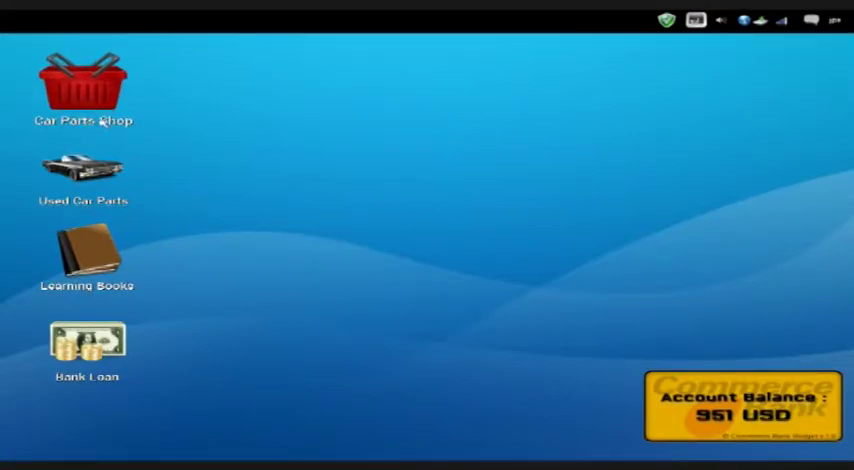
# Buy the right sway bar end link from the Car Parts Shop and confirm the purchase
pyautogui.doubleClick(84, 84)
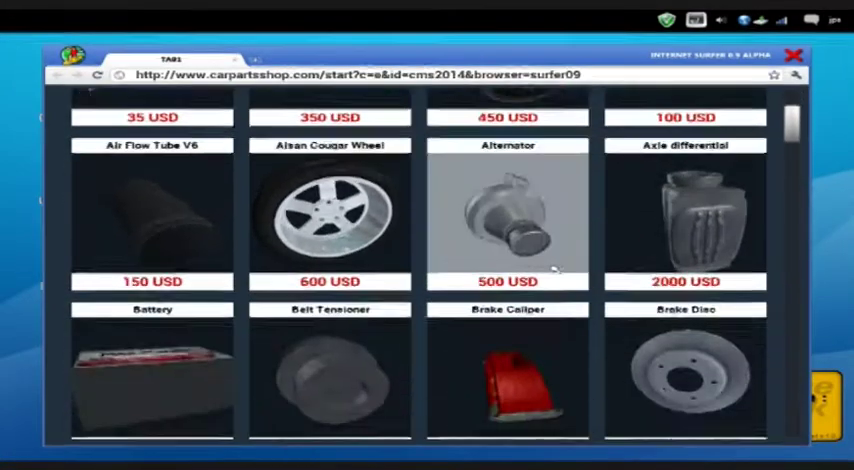
pyautogui.scroll(-3)
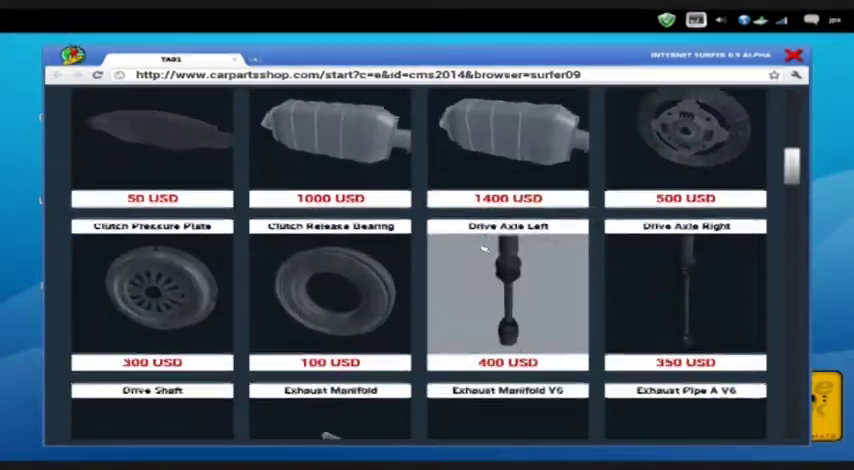
pyautogui.scroll(-3)
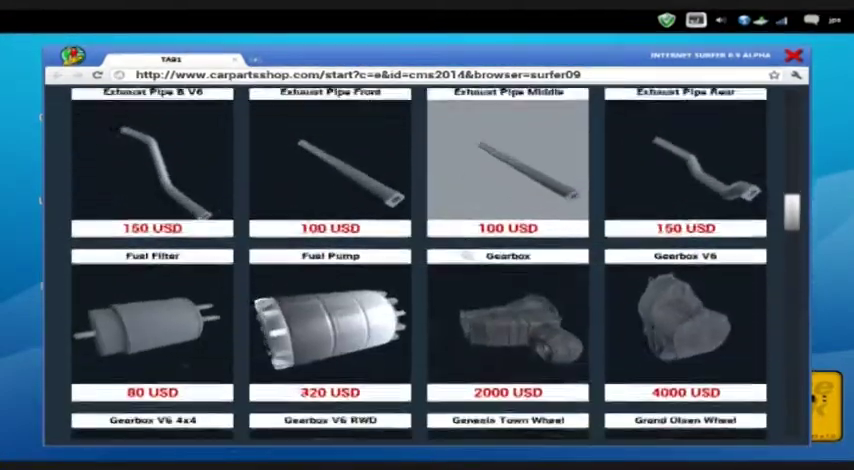
pyautogui.scroll(-3)
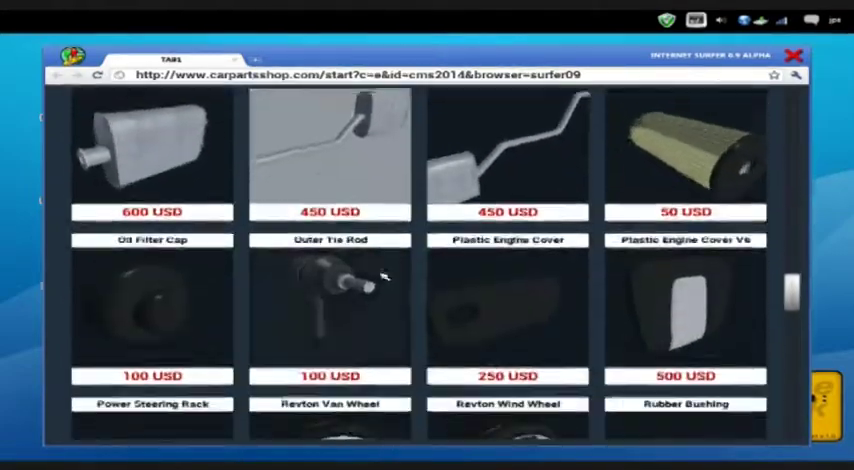
pyautogui.scroll(-3)
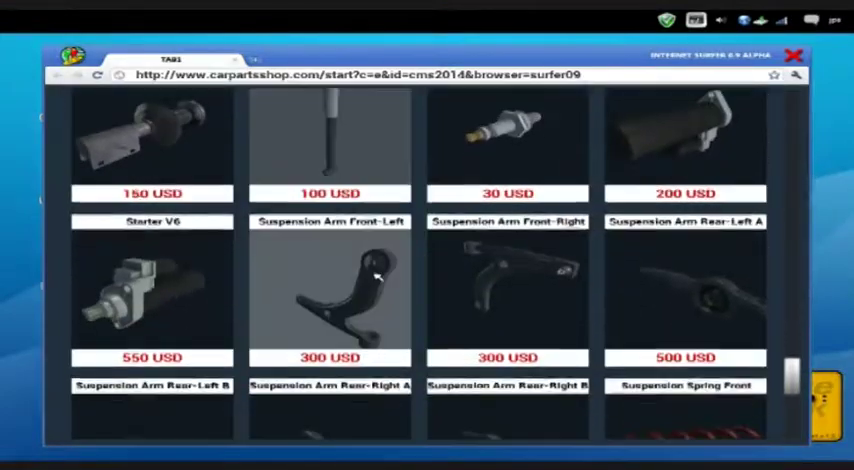
pyautogui.scroll(-3)
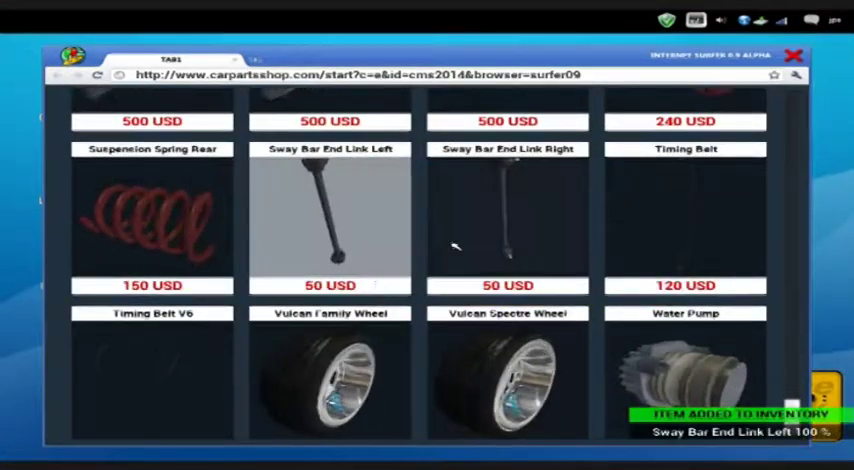
pyautogui.click(508, 210)
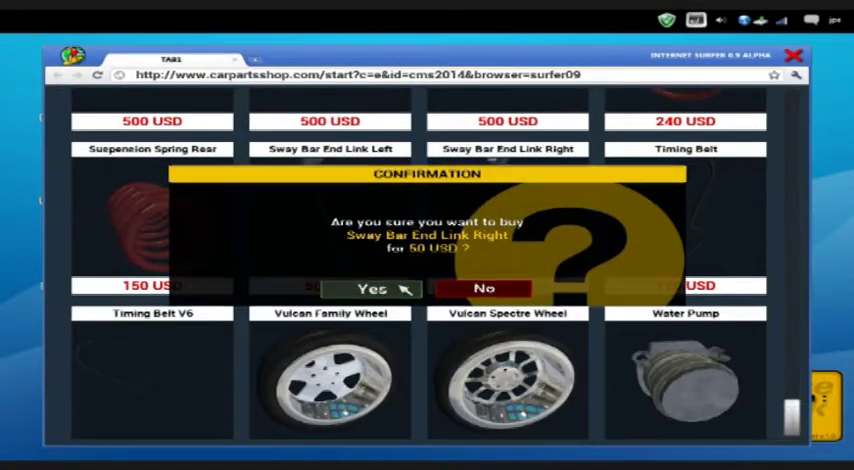
pyautogui.click(372, 288)
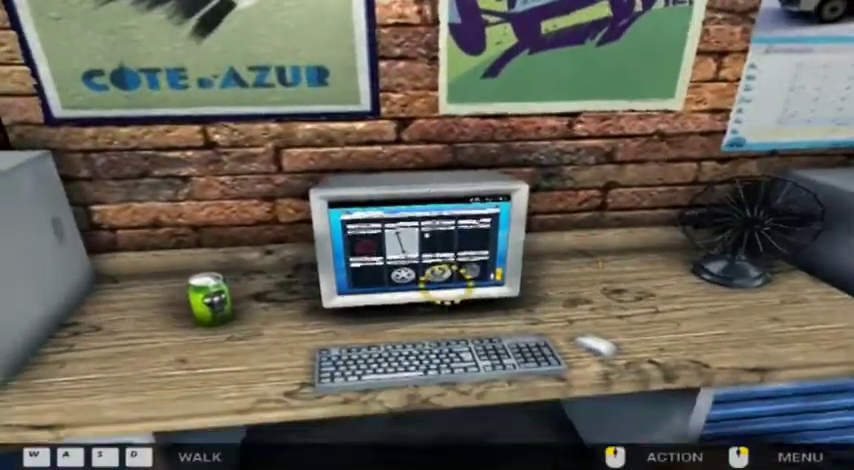
# Use the workshop computer and turn down the one-time bank loan offer
pyautogui.click(424, 246)
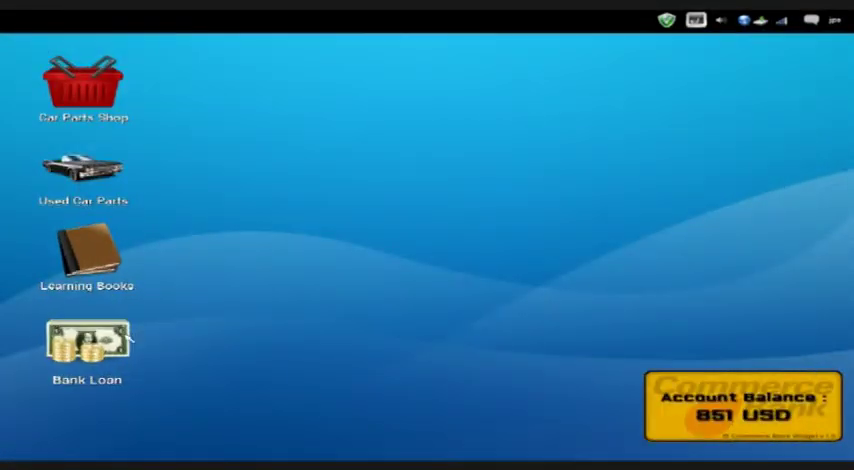
pyautogui.doubleClick(86, 344)
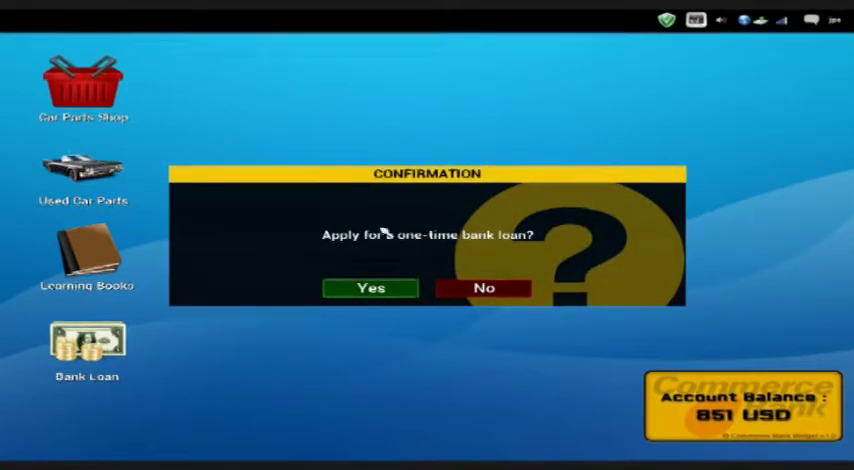
pyautogui.moveTo(484, 288)
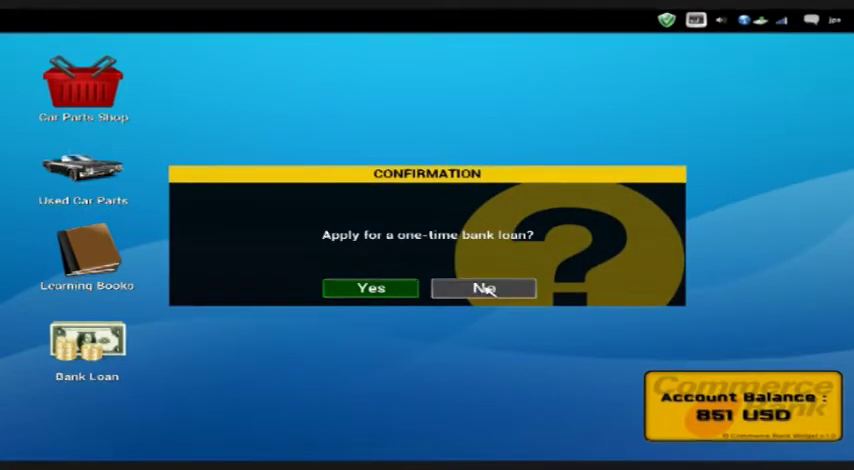
pyautogui.click(484, 288)
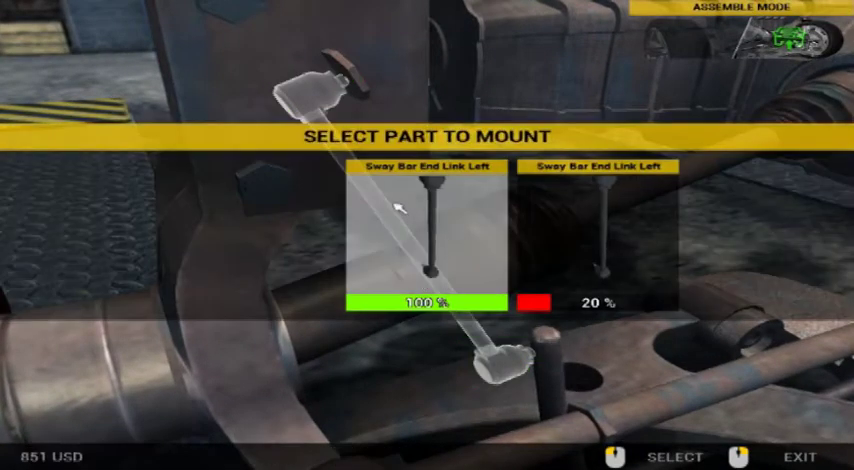
# Mount the new 100% left sway bar end link in place of the worn one
pyautogui.click(684, 448)
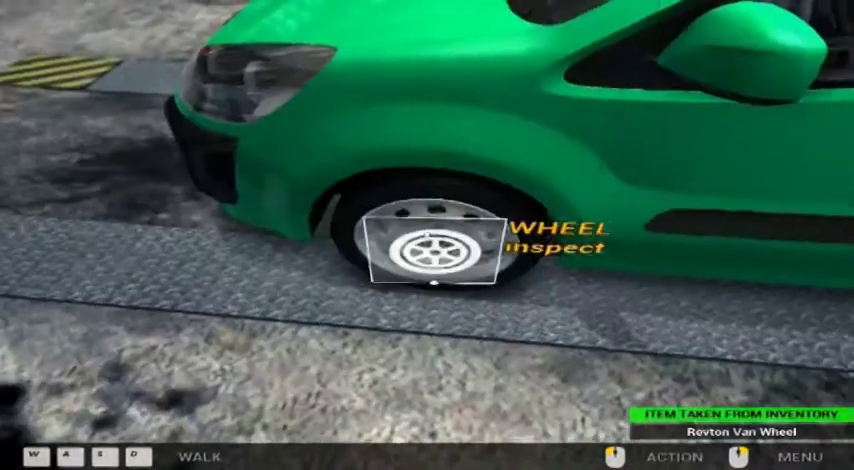
# Mount the Rovton Van Wheel back onto the front hub
pyautogui.click(430, 246)
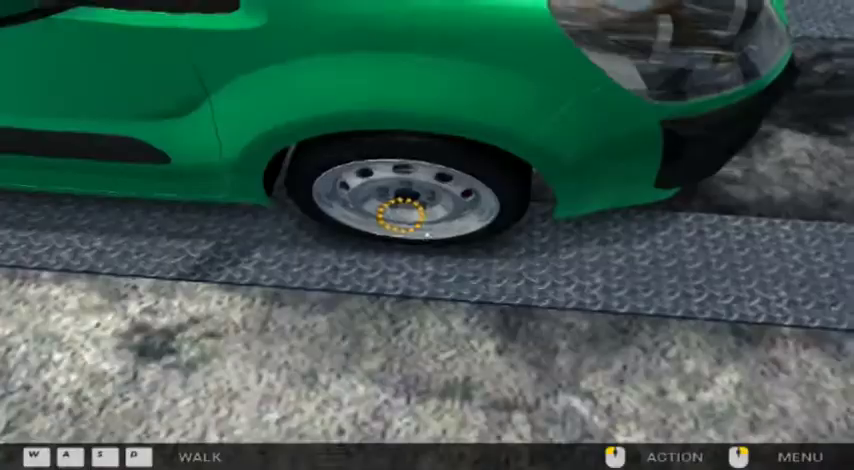
# Tighten the wheel bolts to secure the refitted front wheel
pyautogui.click(414, 204)
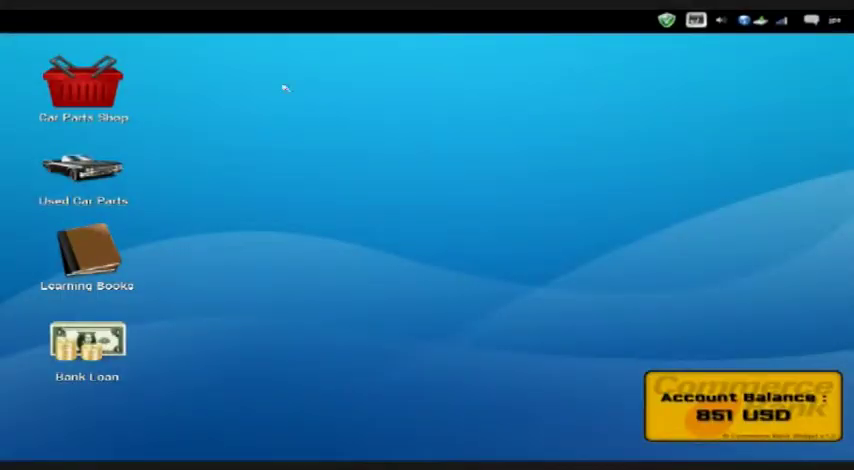
# Buy an Outer Tie Rod from the Car Parts Shop and confirm the purchase
pyautogui.doubleClick(86, 84)
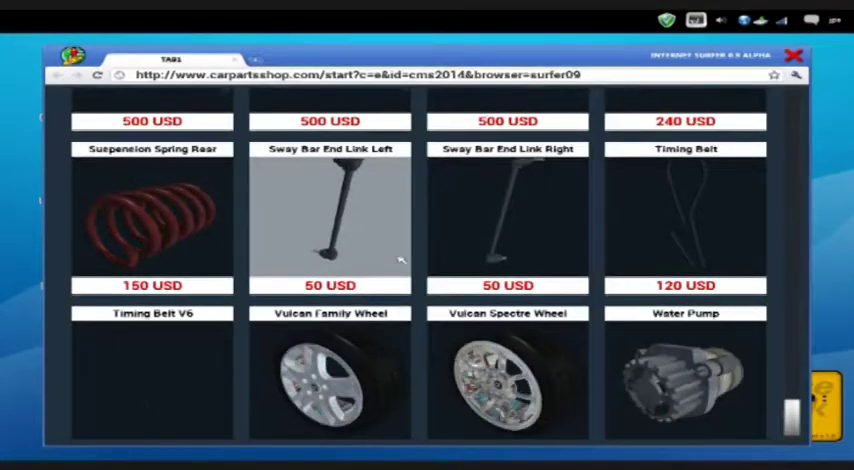
pyautogui.scroll(-3)
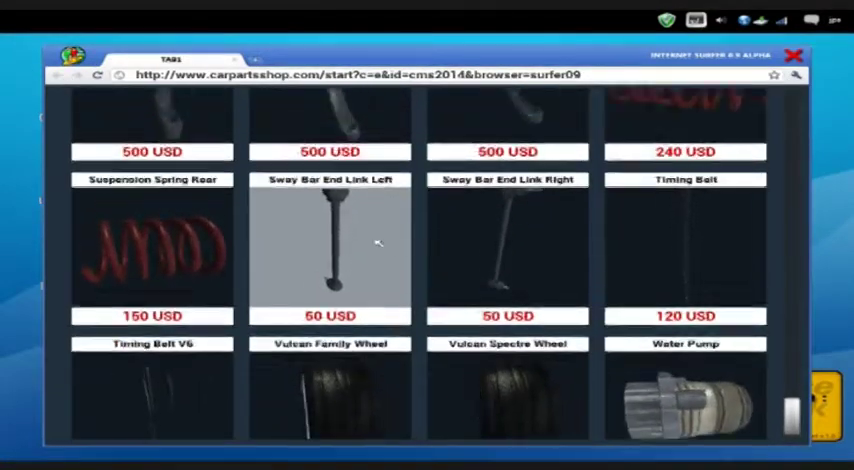
pyautogui.scroll(-3)
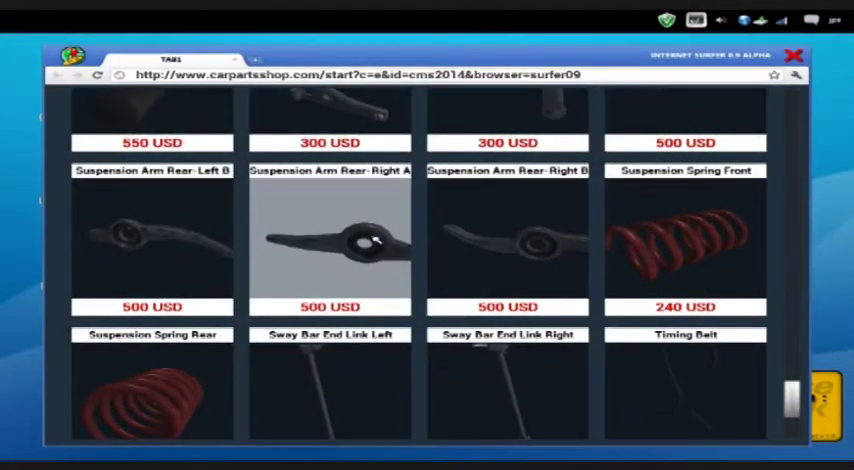
pyautogui.scroll(3)
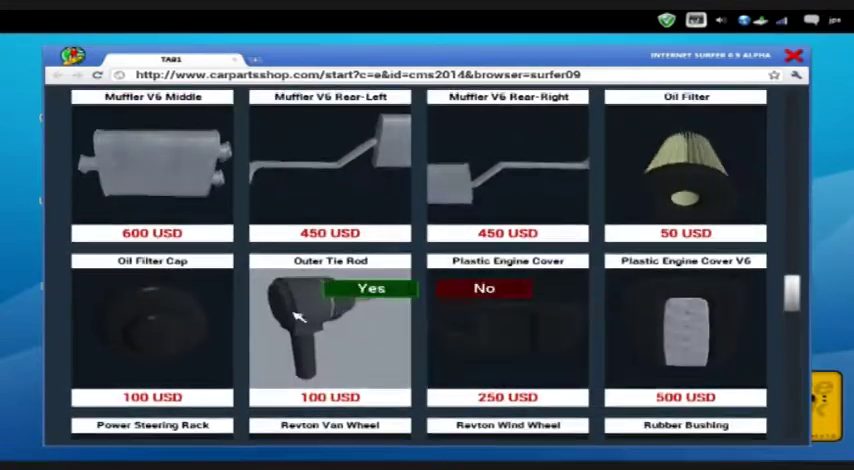
pyautogui.click(372, 288)
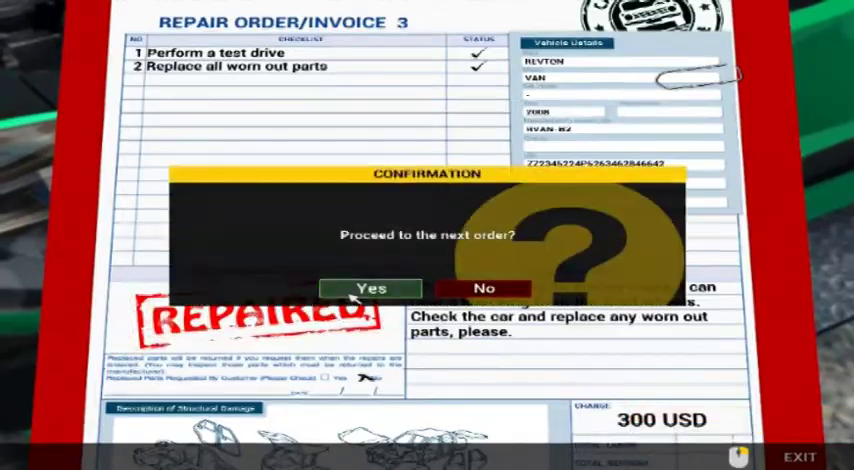
# Confirm proceeding to Repair Order 4, the Vulcan Family OBD-scan job
pyautogui.click(372, 288)
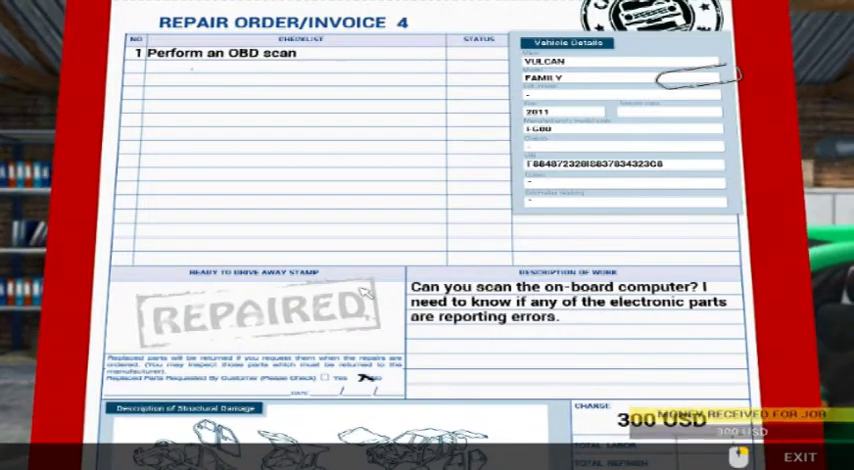